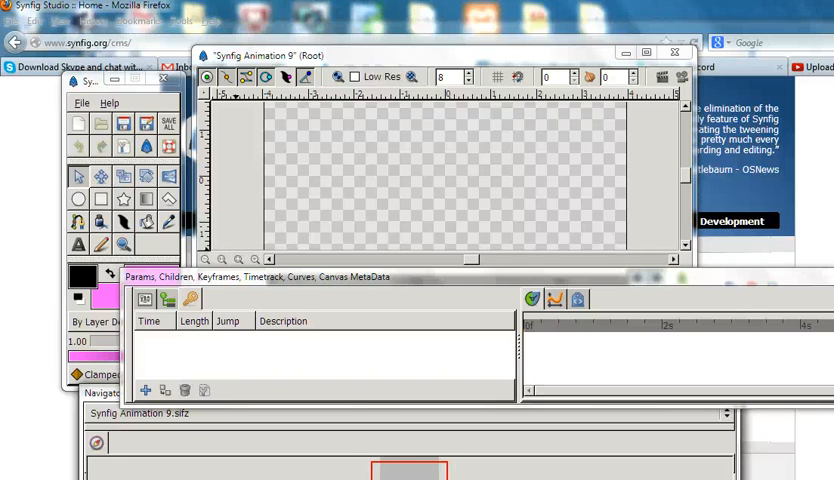
mouse_move(48, 392)
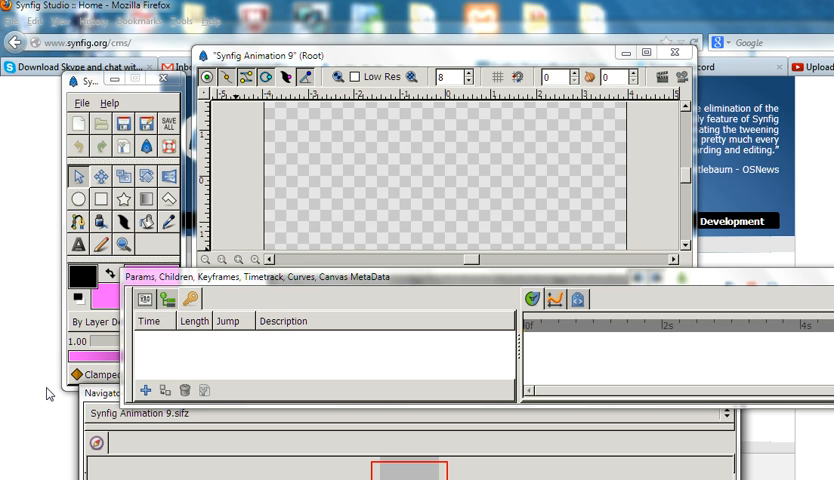
mouse_move(100, 122)
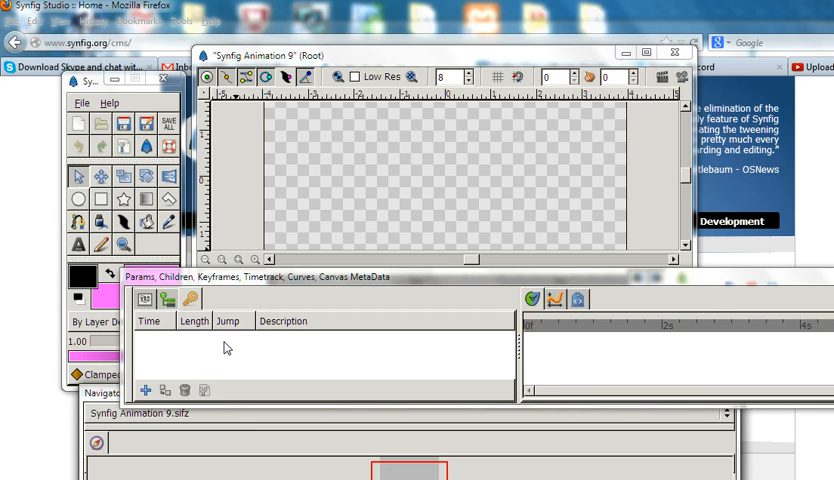
mouse_move(224, 344)
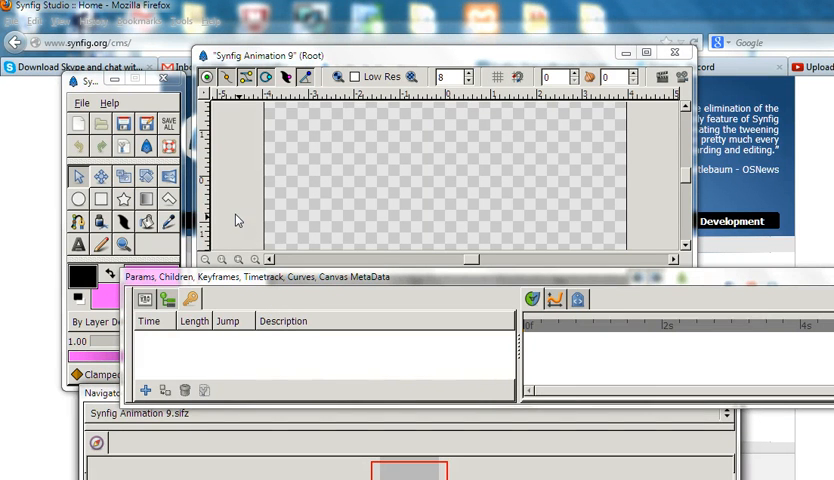
mouse_move(84, 102)
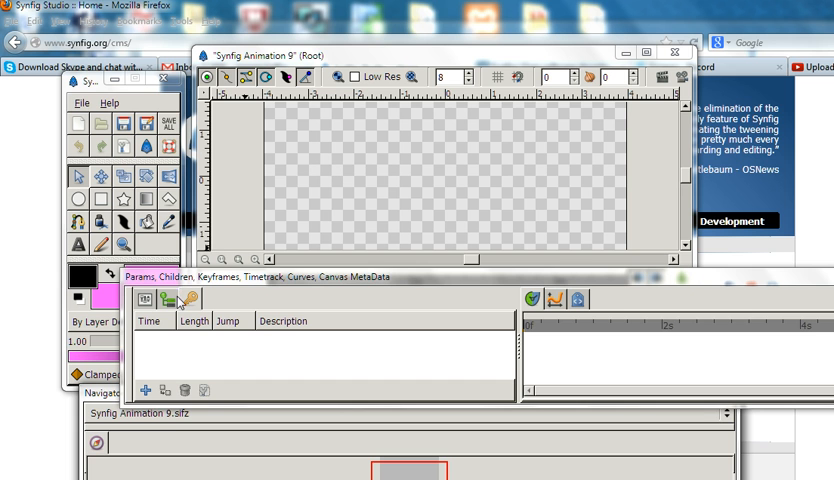
mouse_move(230, 284)
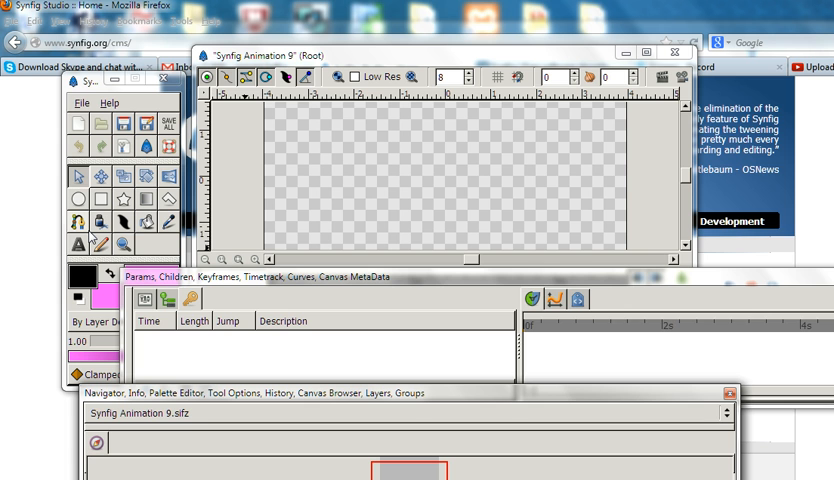
mouse_move(72, 244)
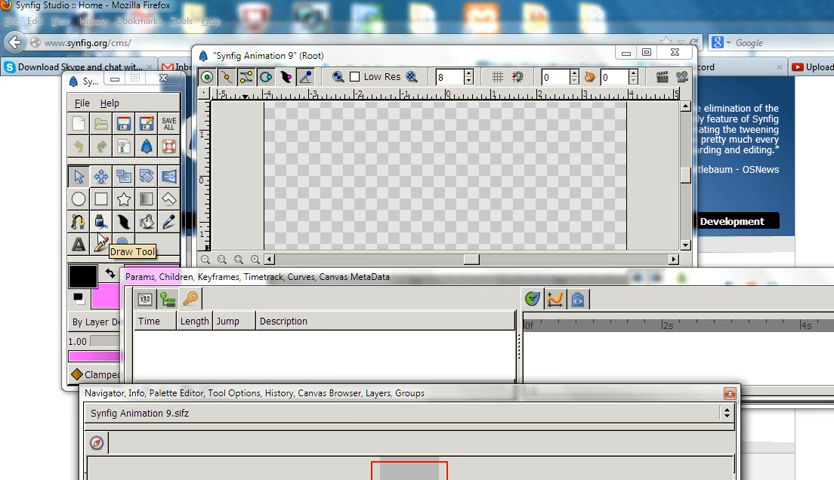
mouse_move(76, 198)
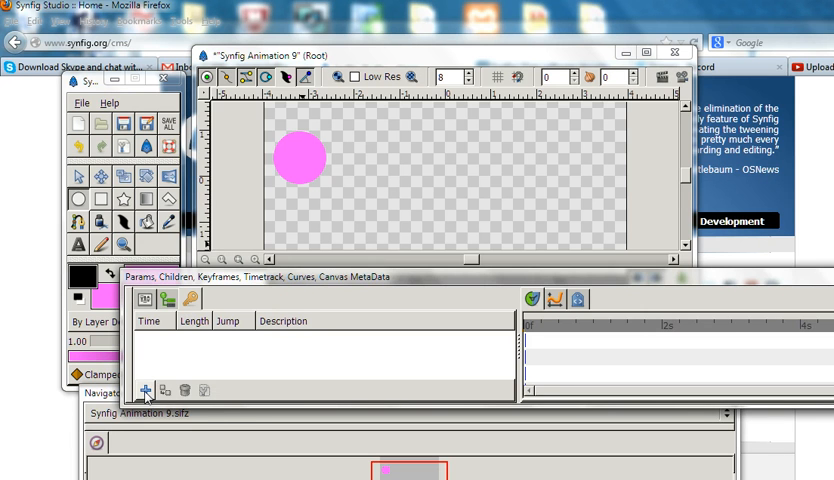
Add a keyframe at frame 0 for the pink circle's starting position
click(144, 390)
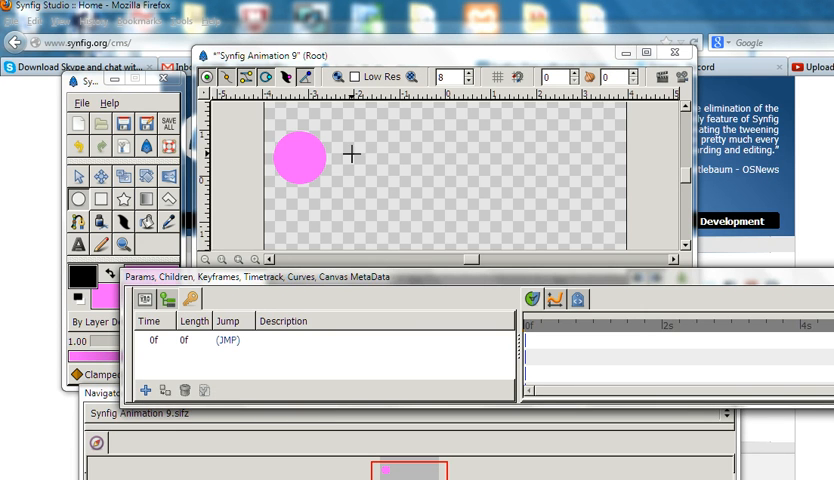
mouse_move(562, 186)
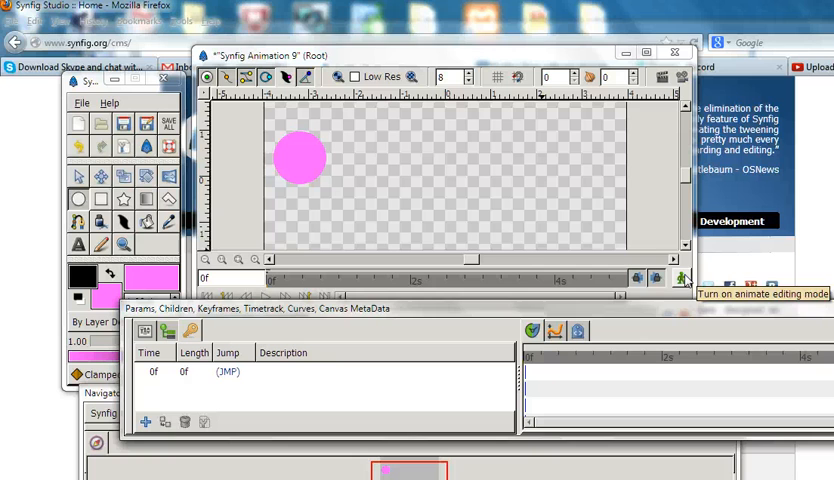
In Animate Editing Mode at 2s, move the pink circle to the right and add a keyframe
click(680, 278)
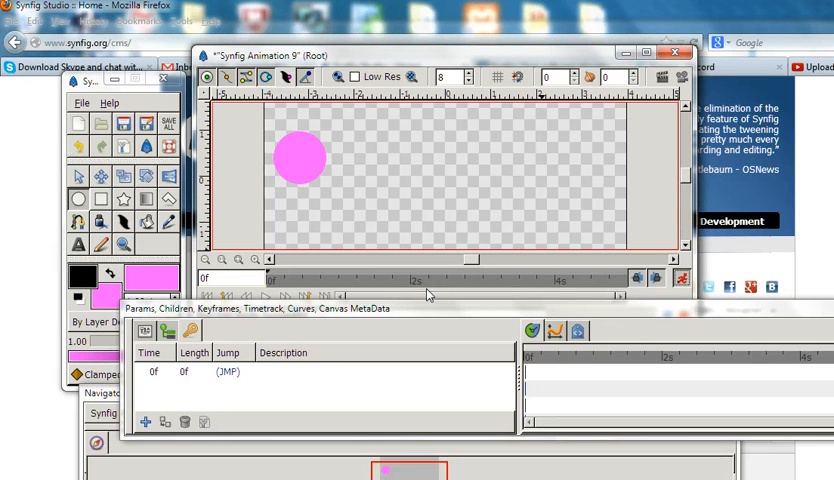
click(412, 284)
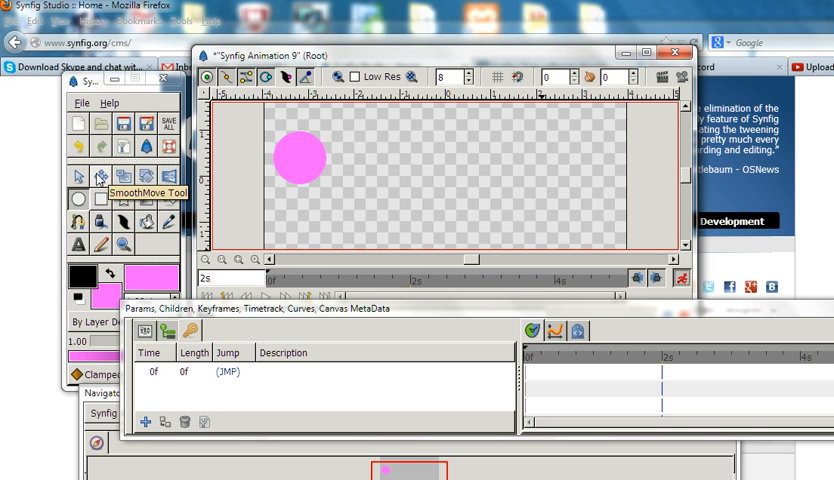
click(298, 160)
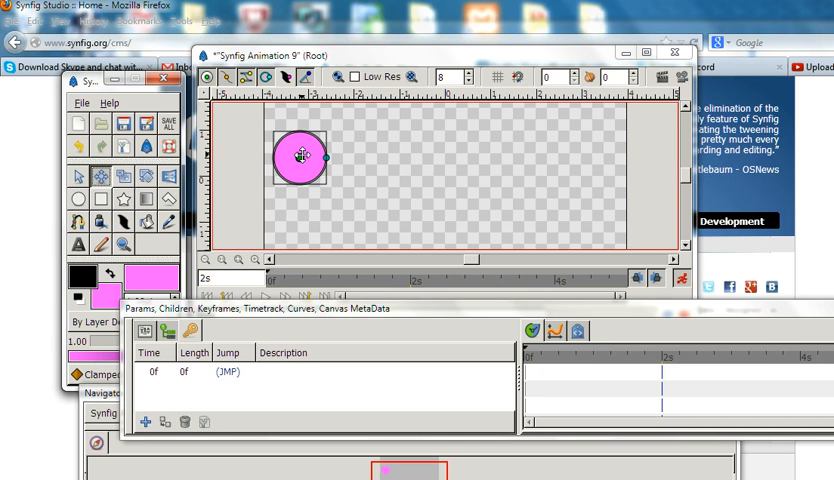
drag(300, 158, 436, 158)
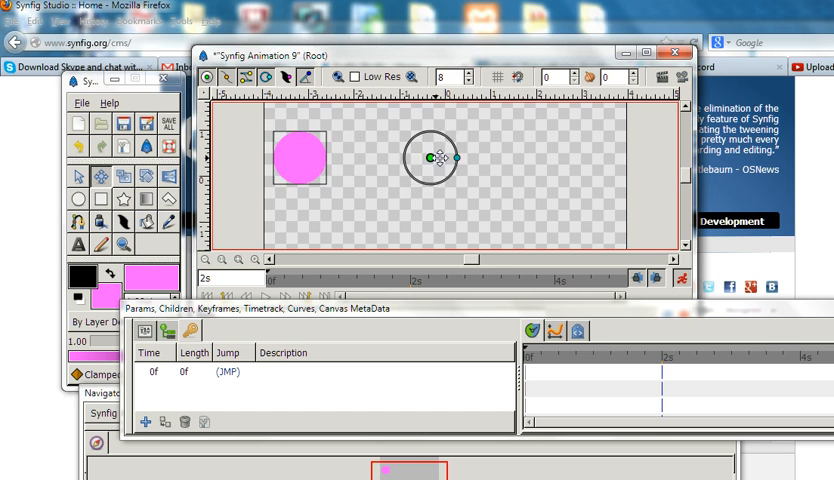
drag(436, 158, 510, 156)
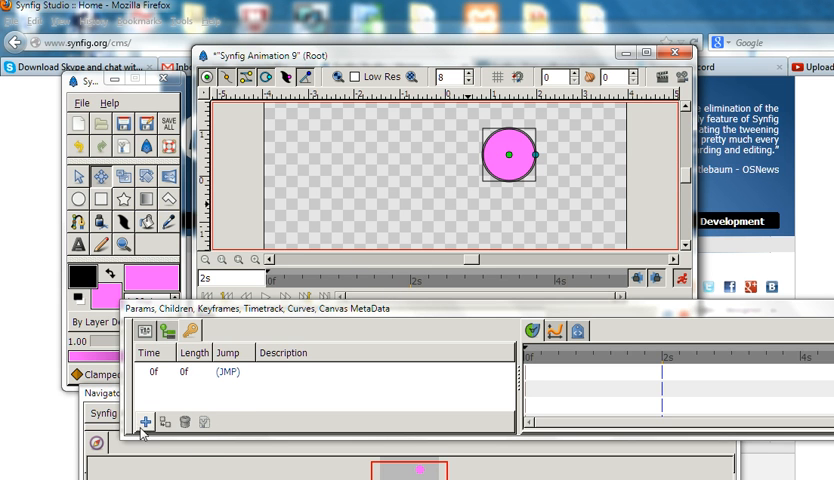
click(148, 420)
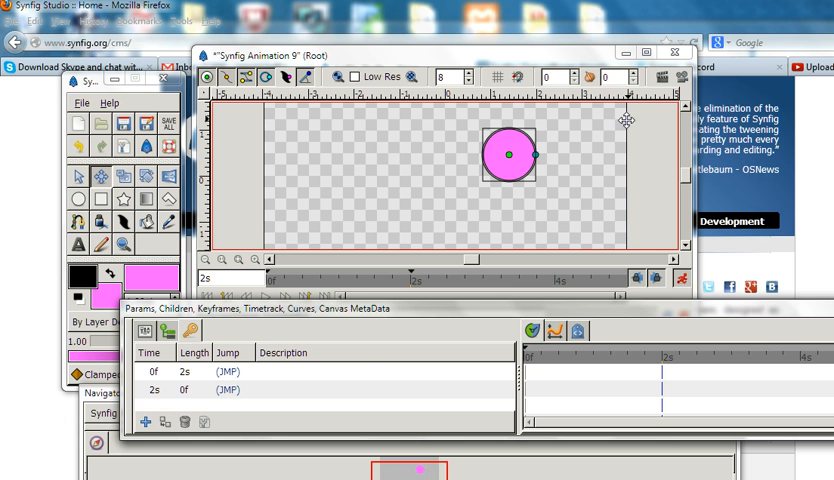
mouse_move(678, 76)
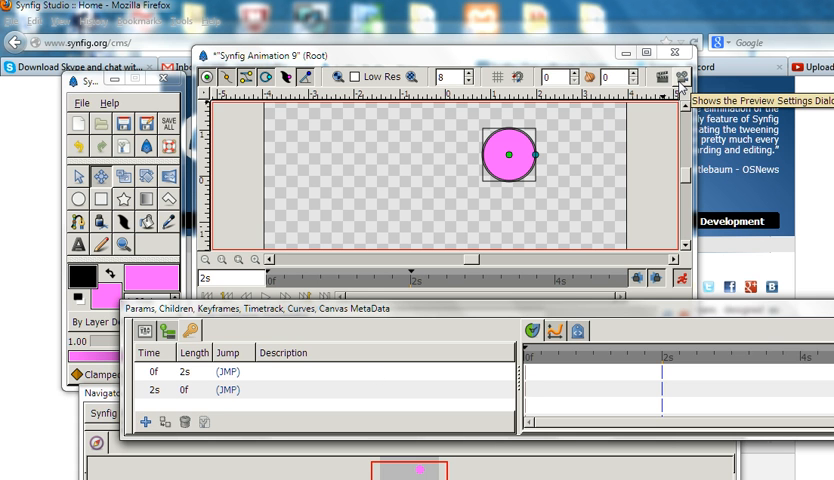
click(680, 76)
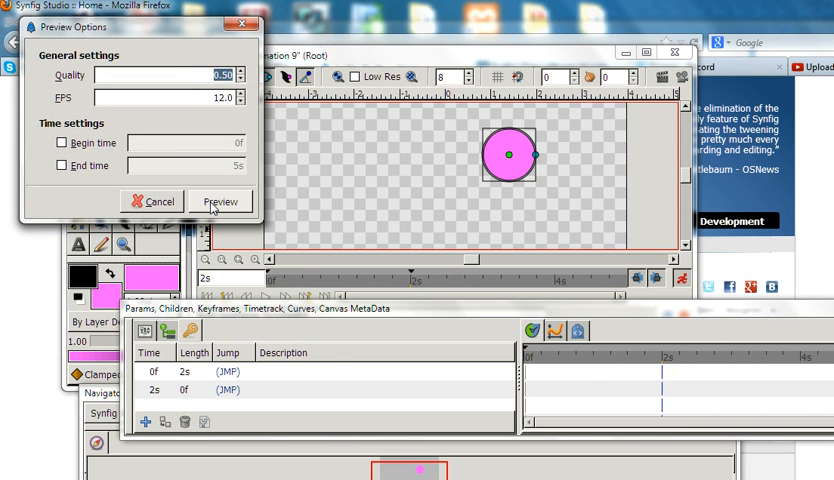
click(220, 200)
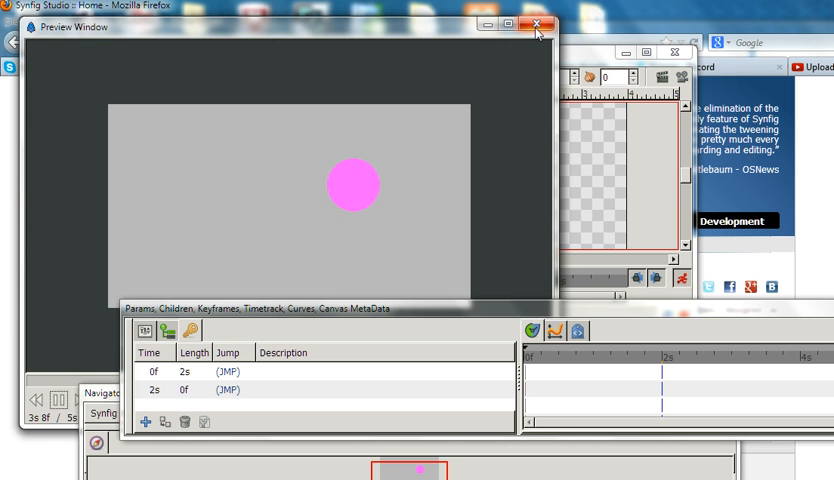
click(536, 24)
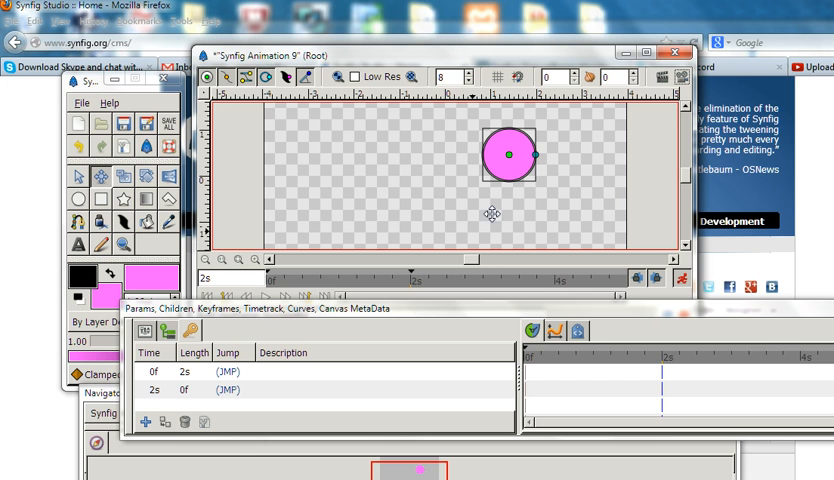
mouse_move(122, 200)
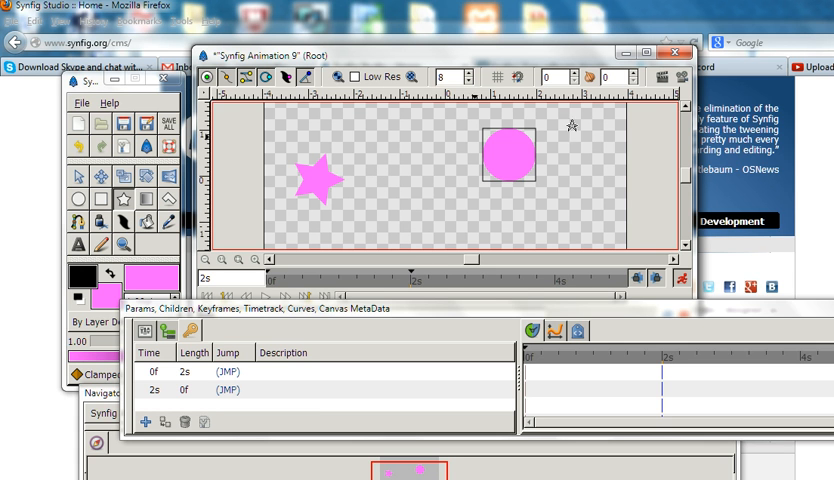
mouse_move(684, 76)
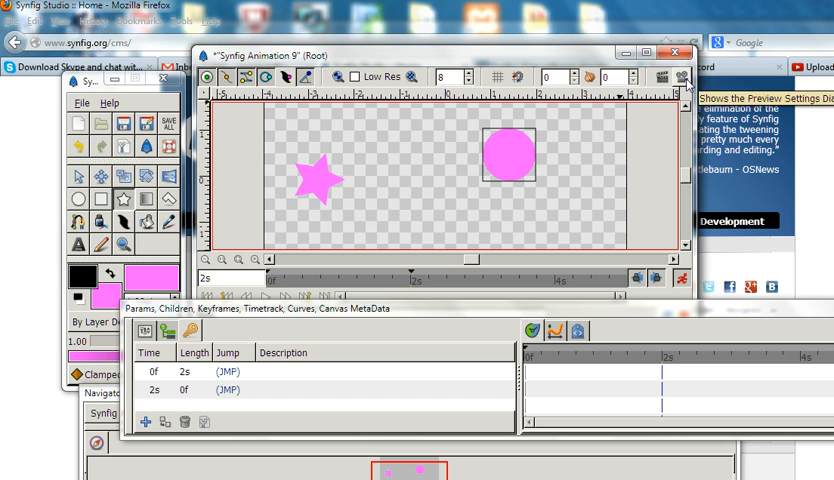
Render a preview of the animation with the new star included
click(684, 76)
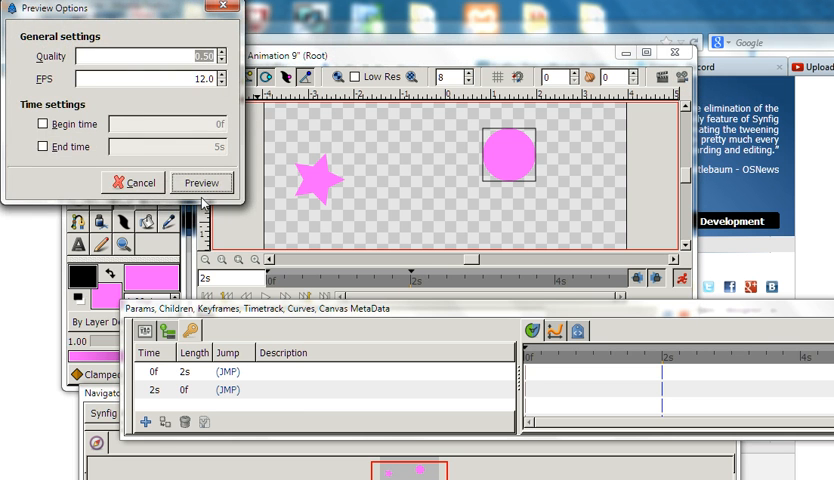
click(202, 184)
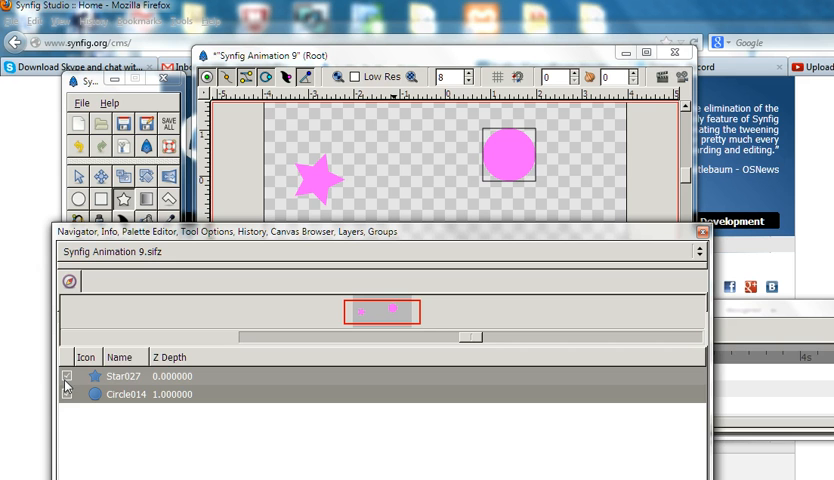
Bring up the star layer's context options in the Layers panel
right_click(104, 376)
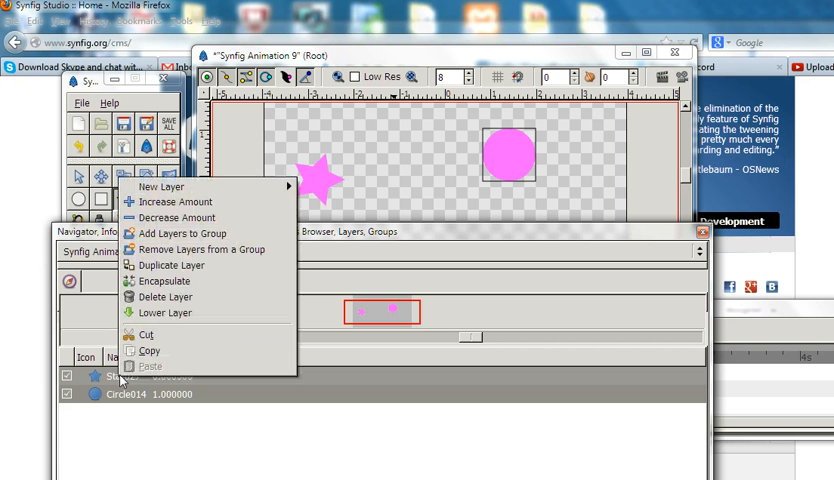
mouse_move(144, 334)
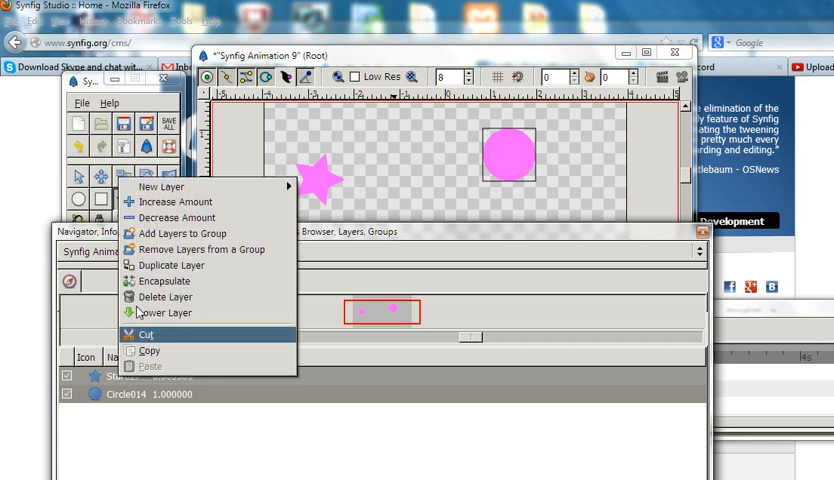
mouse_move(176, 216)
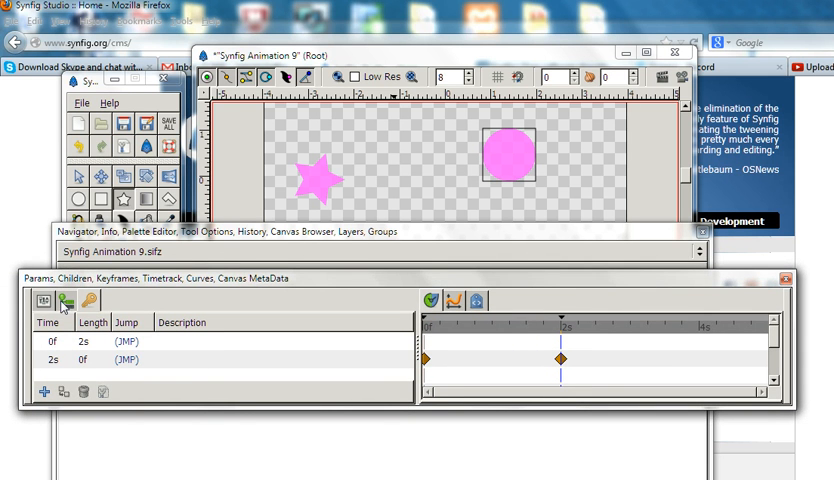
Set the star layer's Amount to 0 at the early keyframe so it fades in later
click(44, 300)
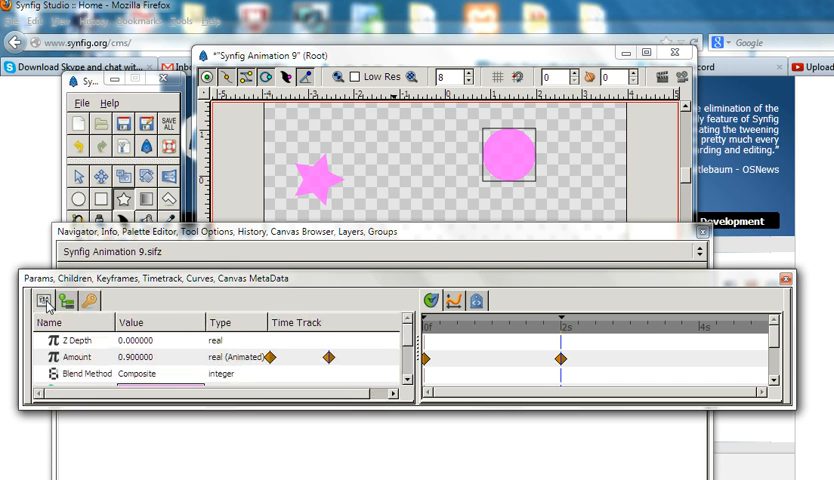
mouse_move(430, 338)
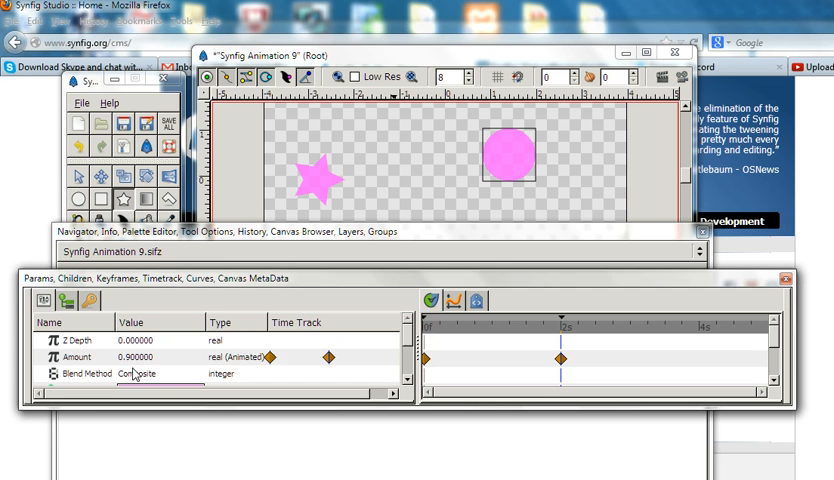
click(76, 356)
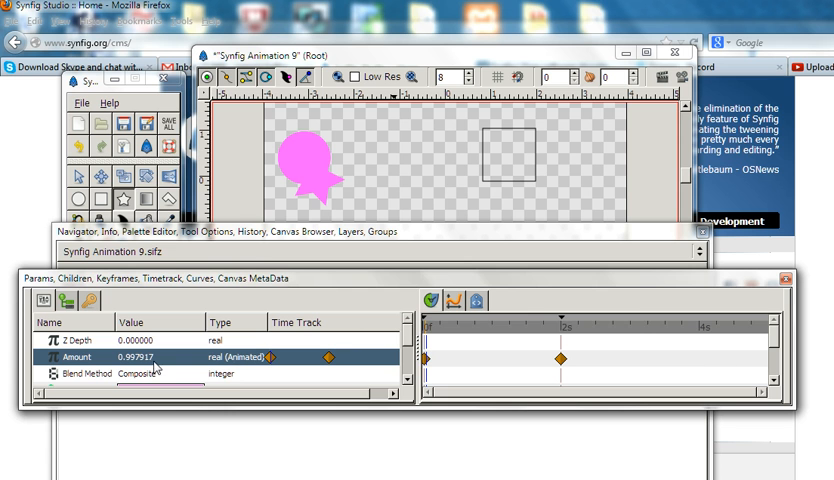
mouse_move(428, 360)
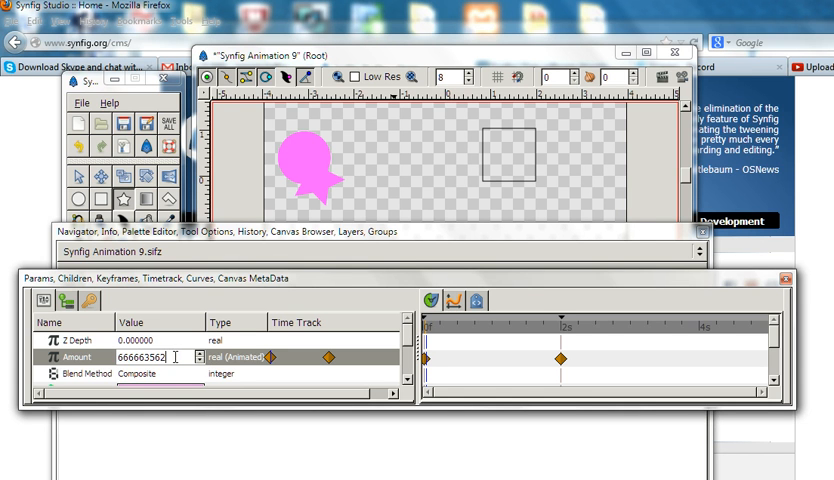
text(000000)
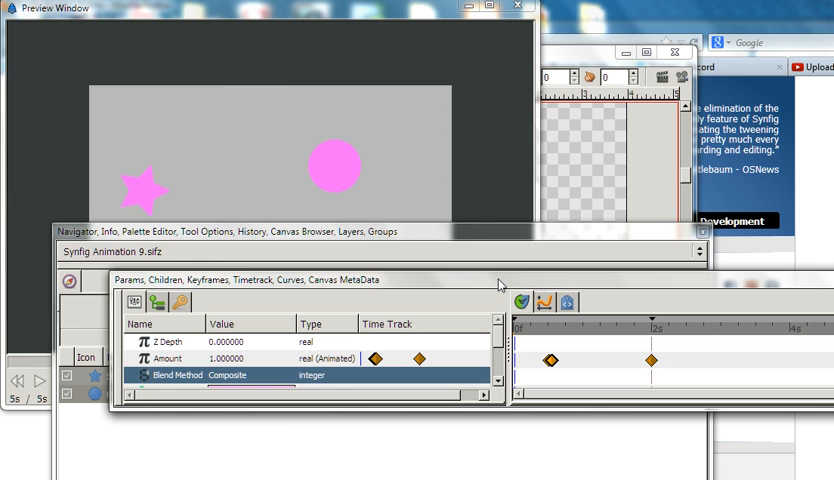
Render a new preview showing the star's delayed fade-in beside the moving circle
click(682, 76)
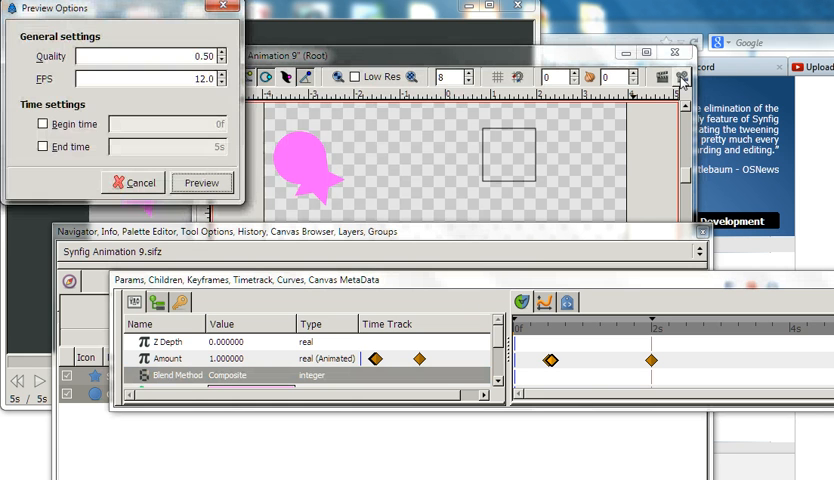
click(200, 182)
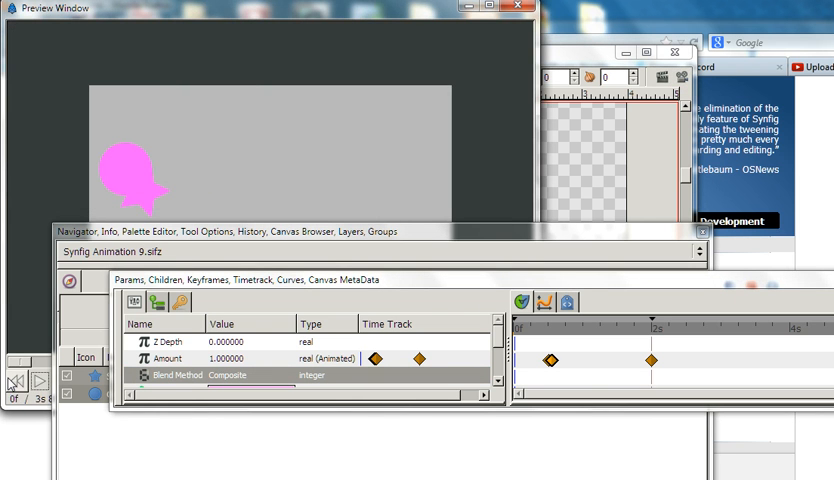